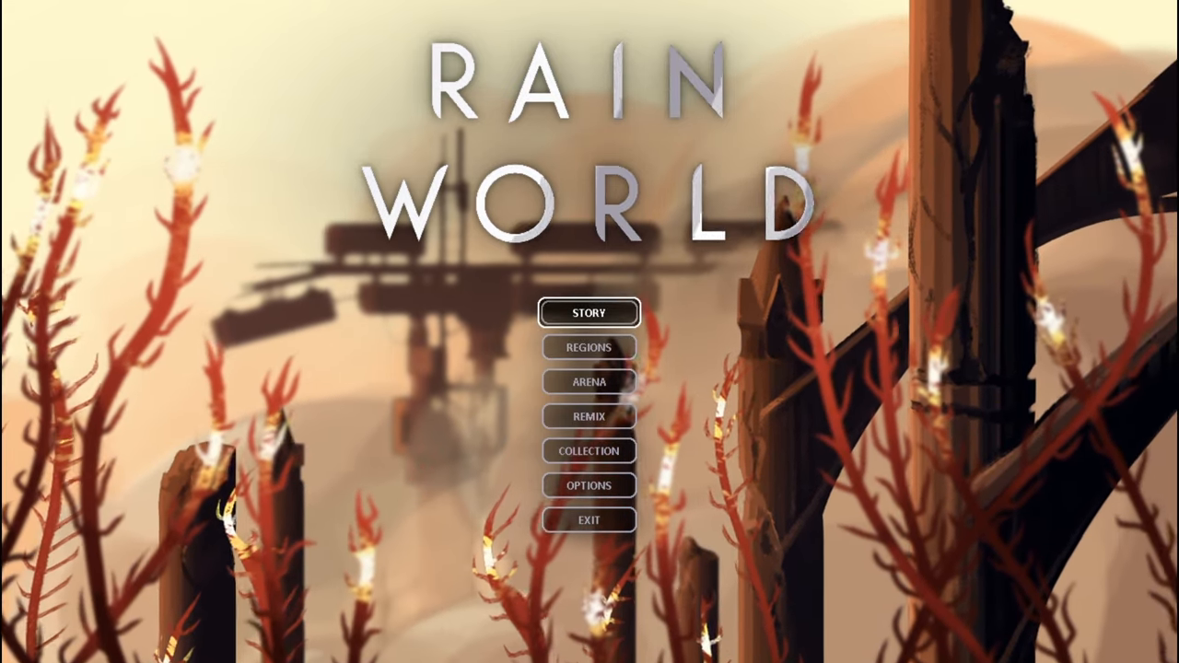
Resume the saved Outer Expanse story campaign at cycle 36 via Story and Continue
left_click(590, 313)
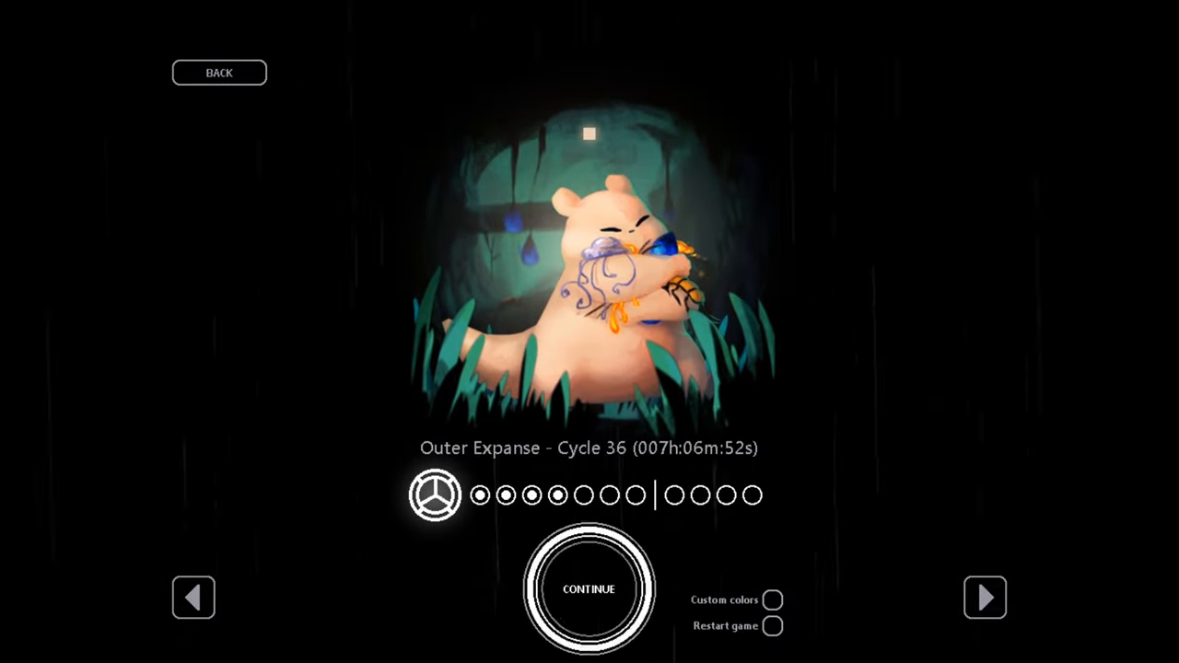
left_click(589, 590)
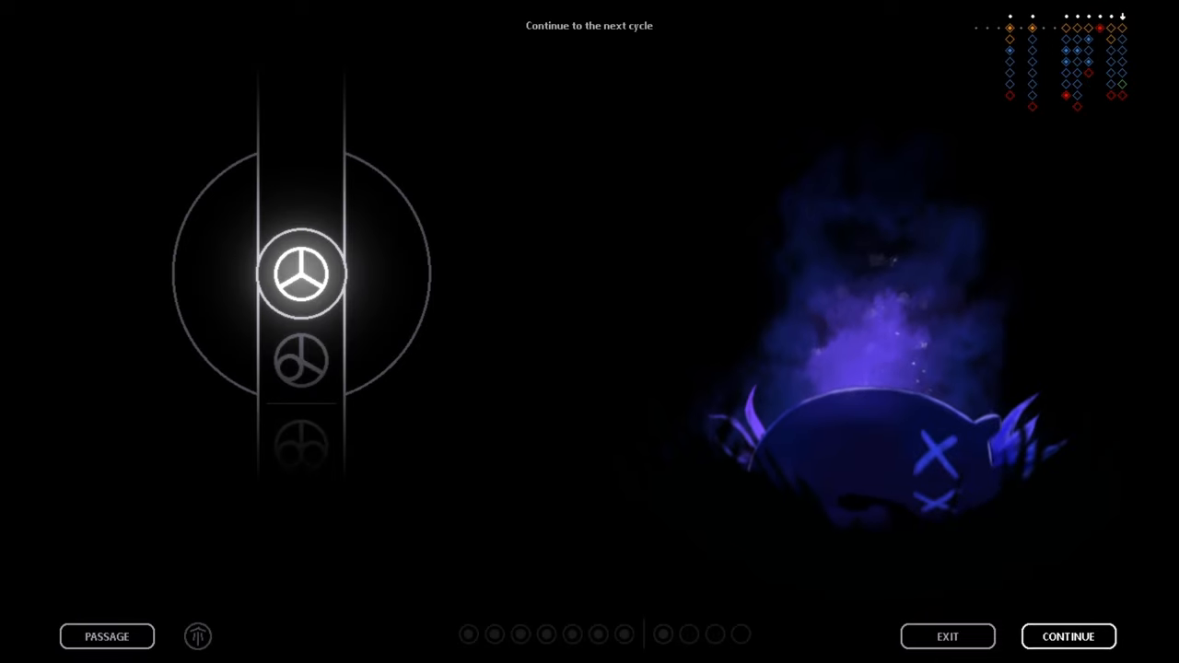
Continue from the sleep screen into the next cycle in the shelter
left_click(1069, 637)
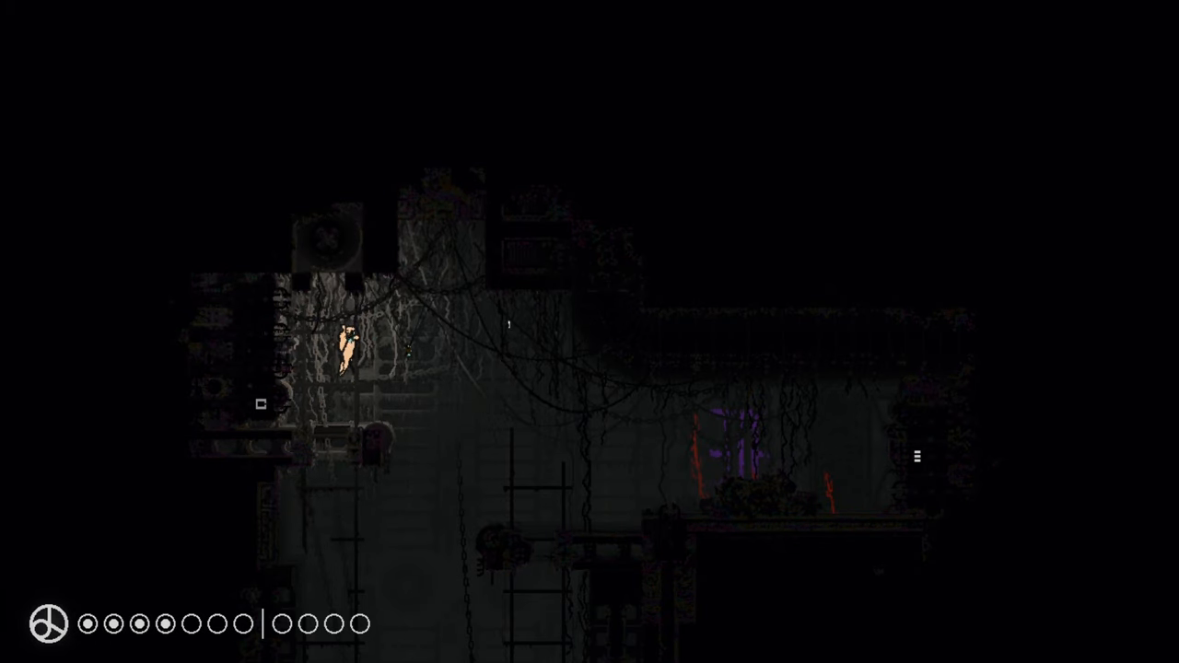